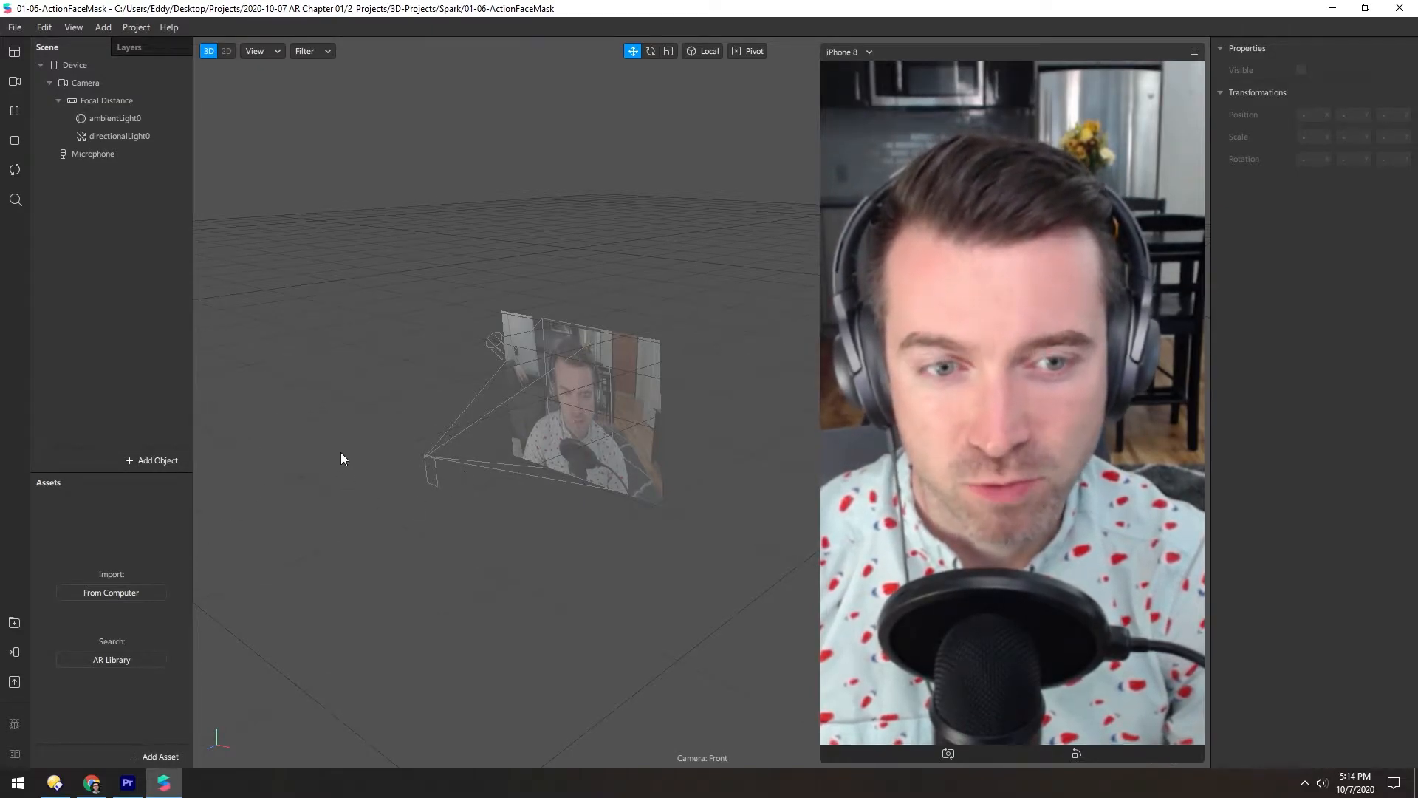
Step: Launch Directory Opus from the taskbar to reach the Spark AR Textures folder
click(54, 783)
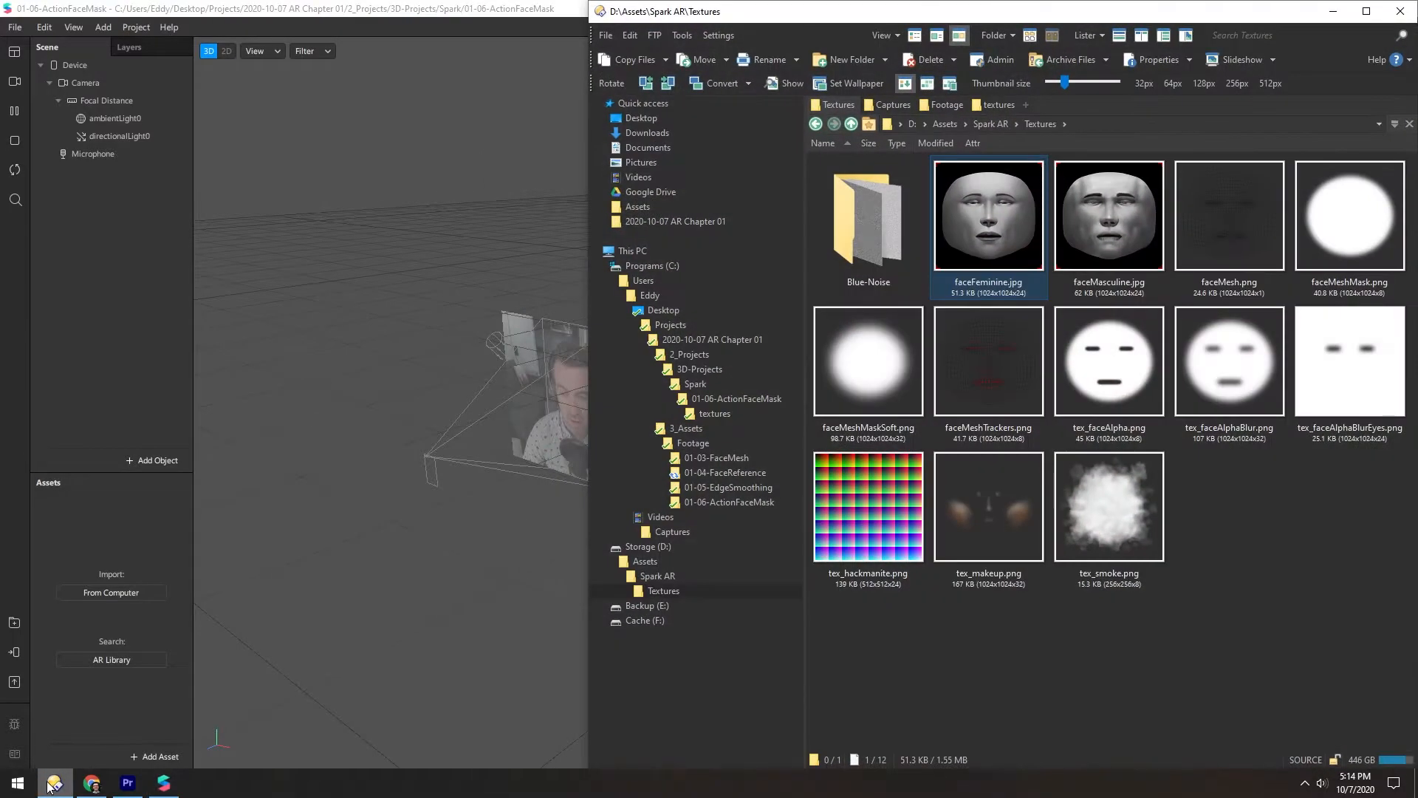
mouse_move(988, 217)
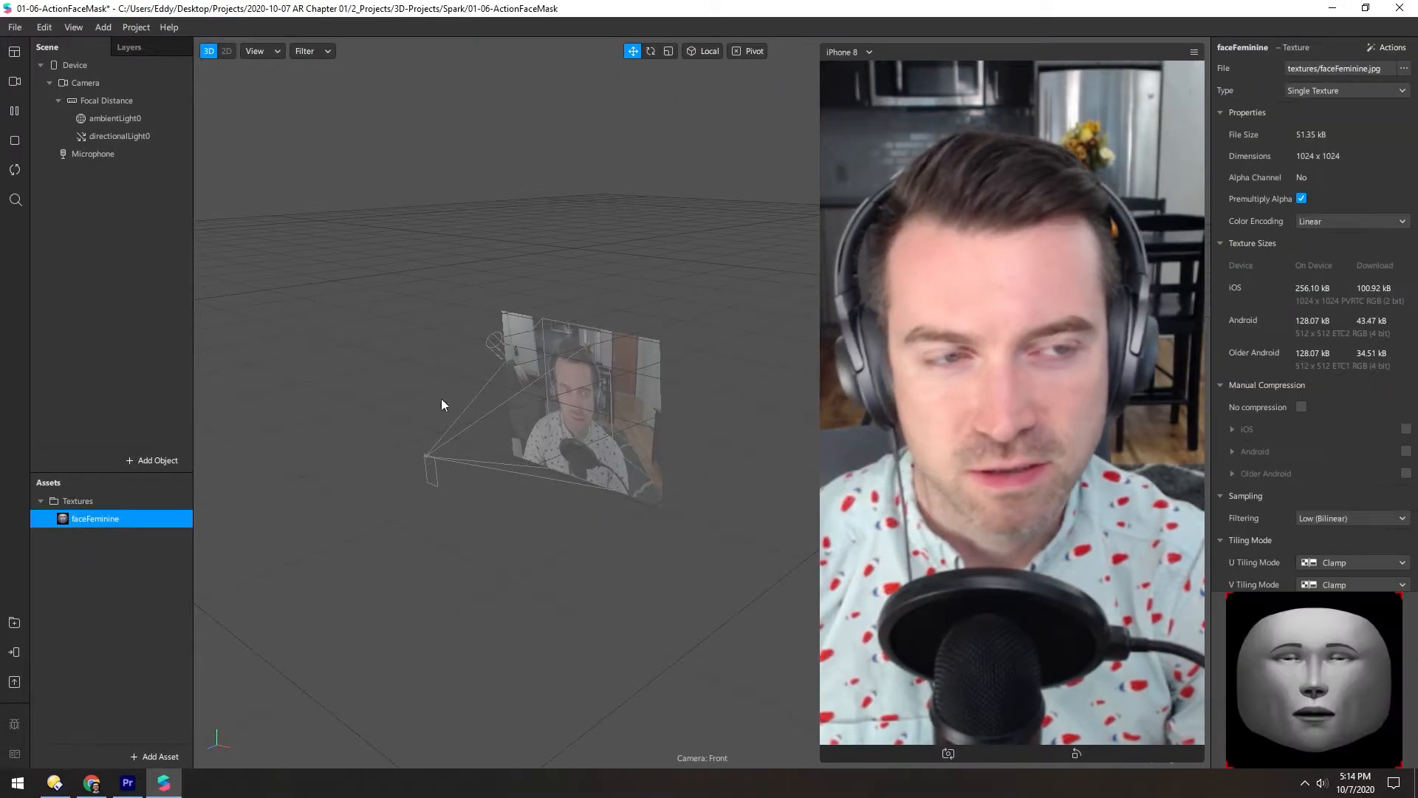
Step: Apply faceFeminine via Actions > Use As A Face Mask
click(1391, 47)
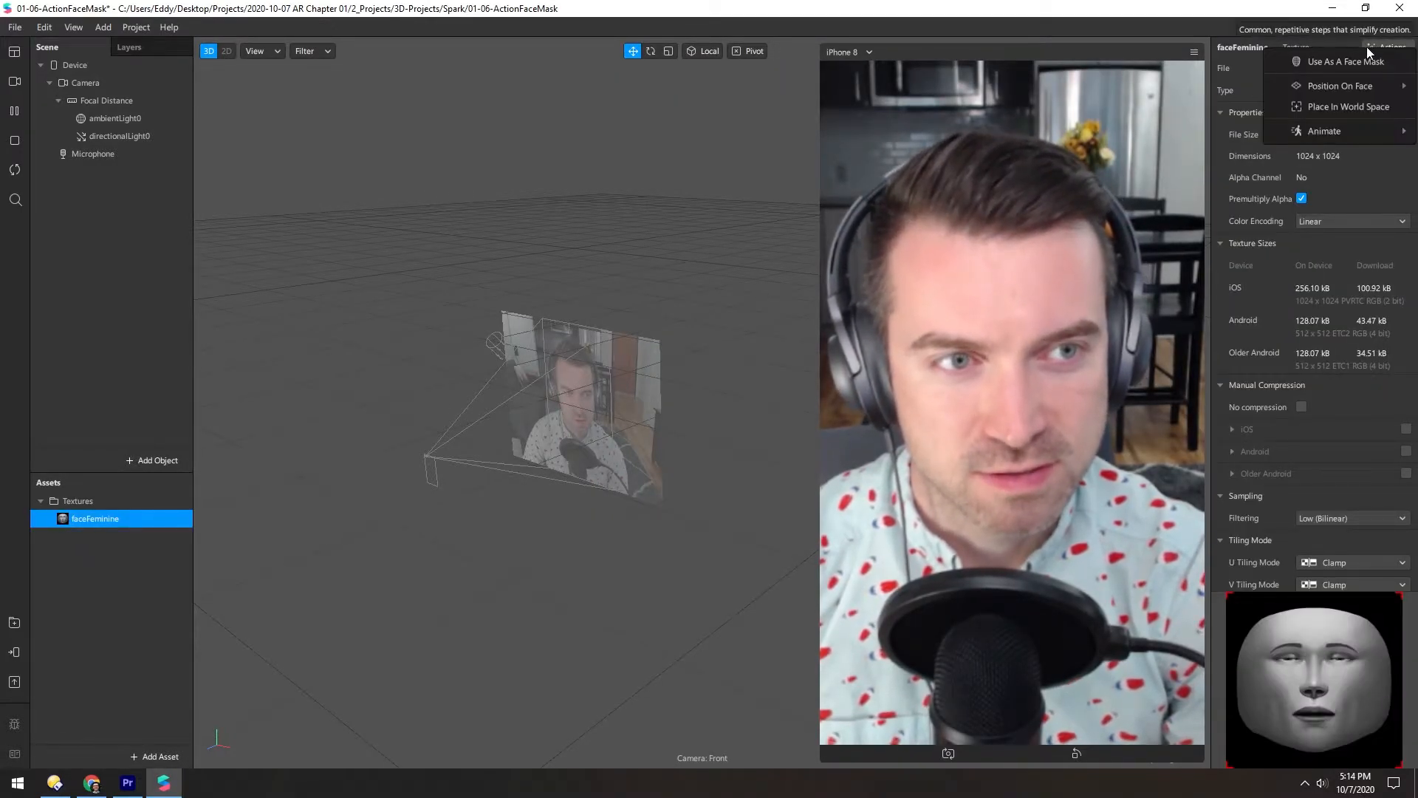
mouse_move(1348, 61)
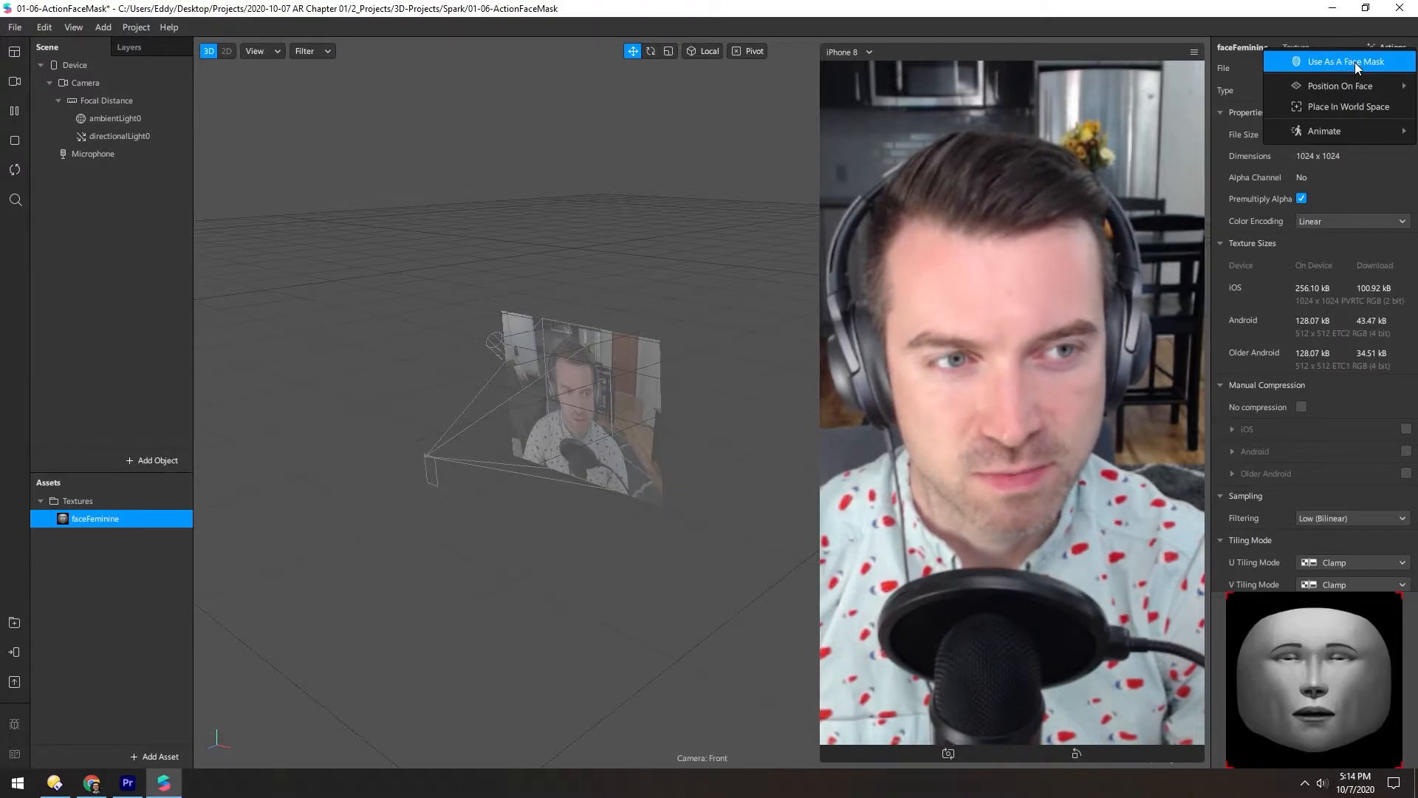
click(1342, 61)
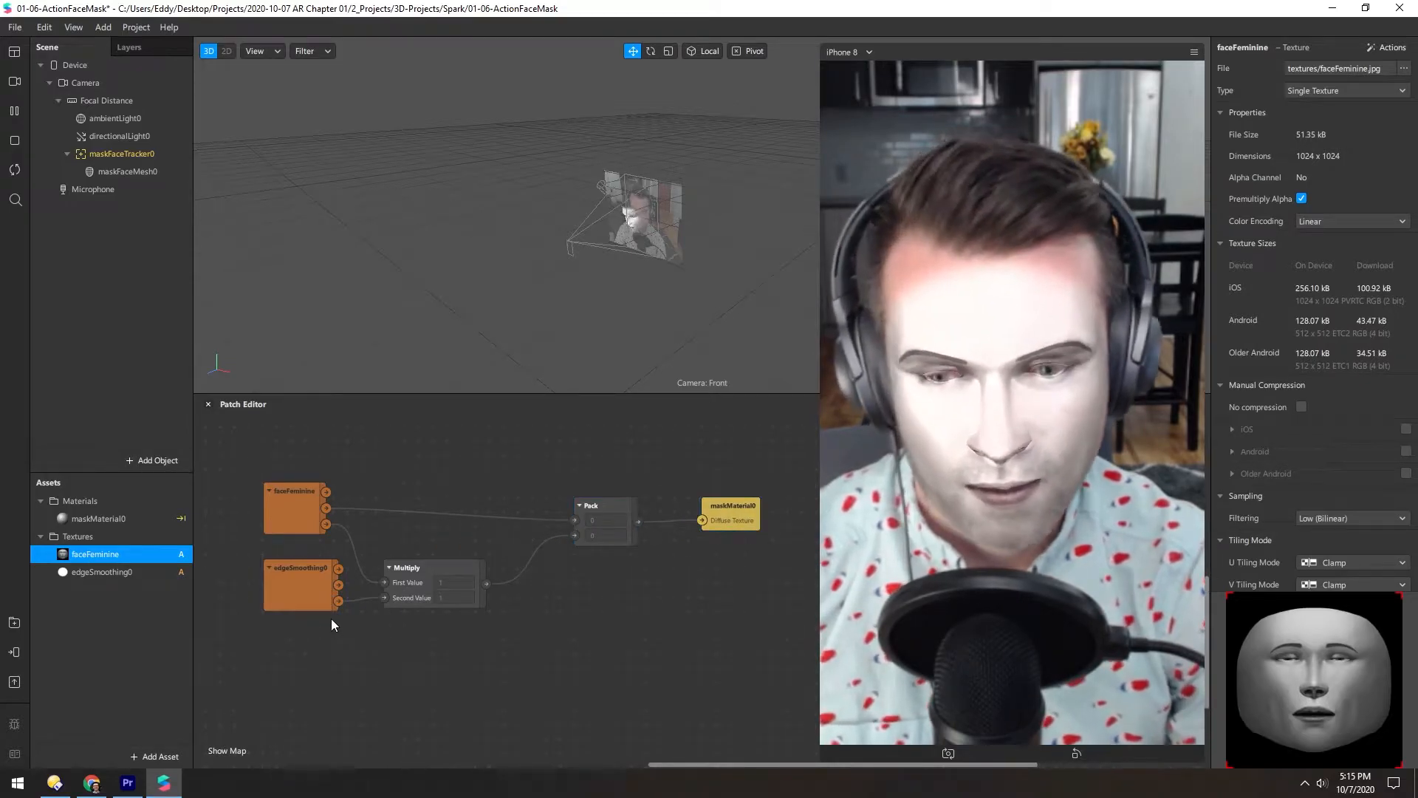
click(95, 553)
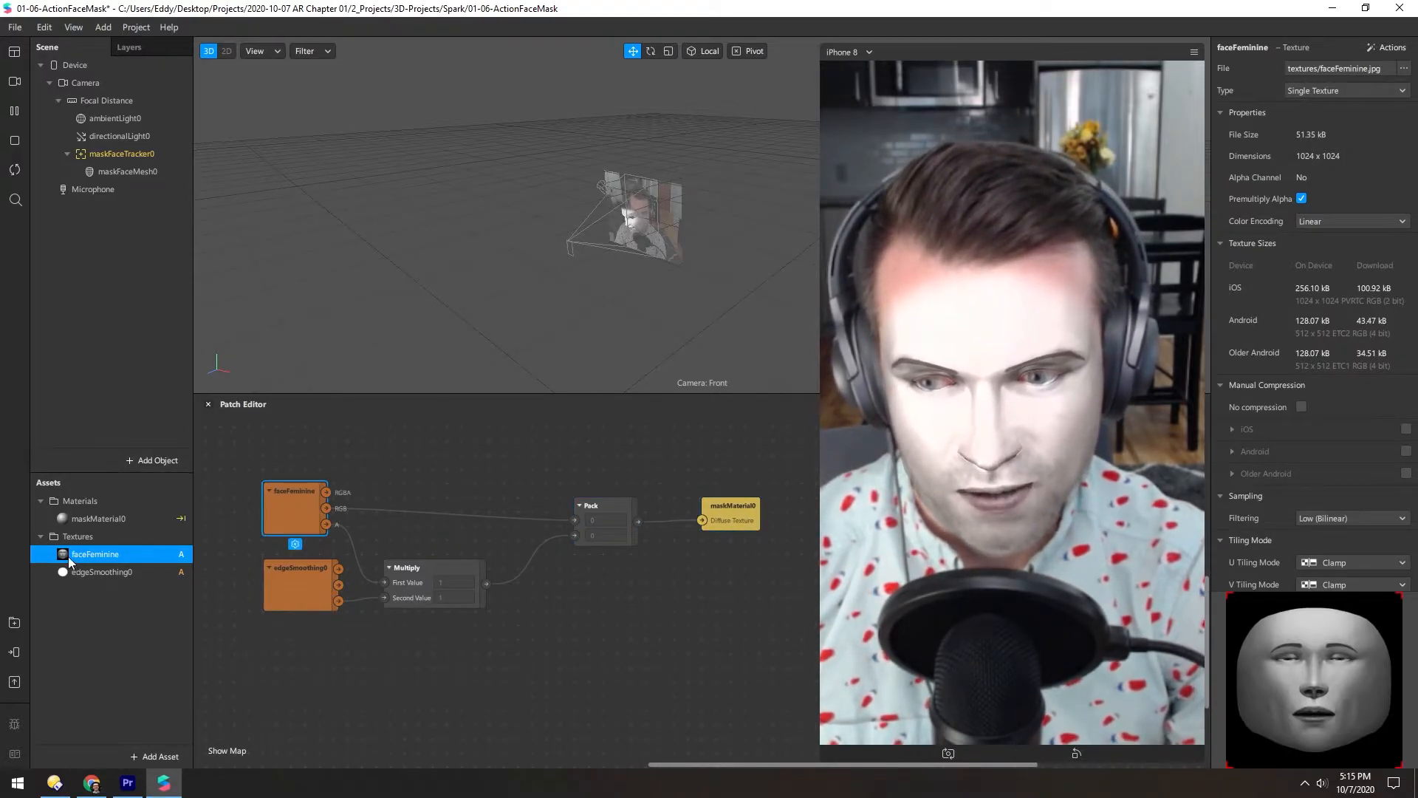
click(101, 571)
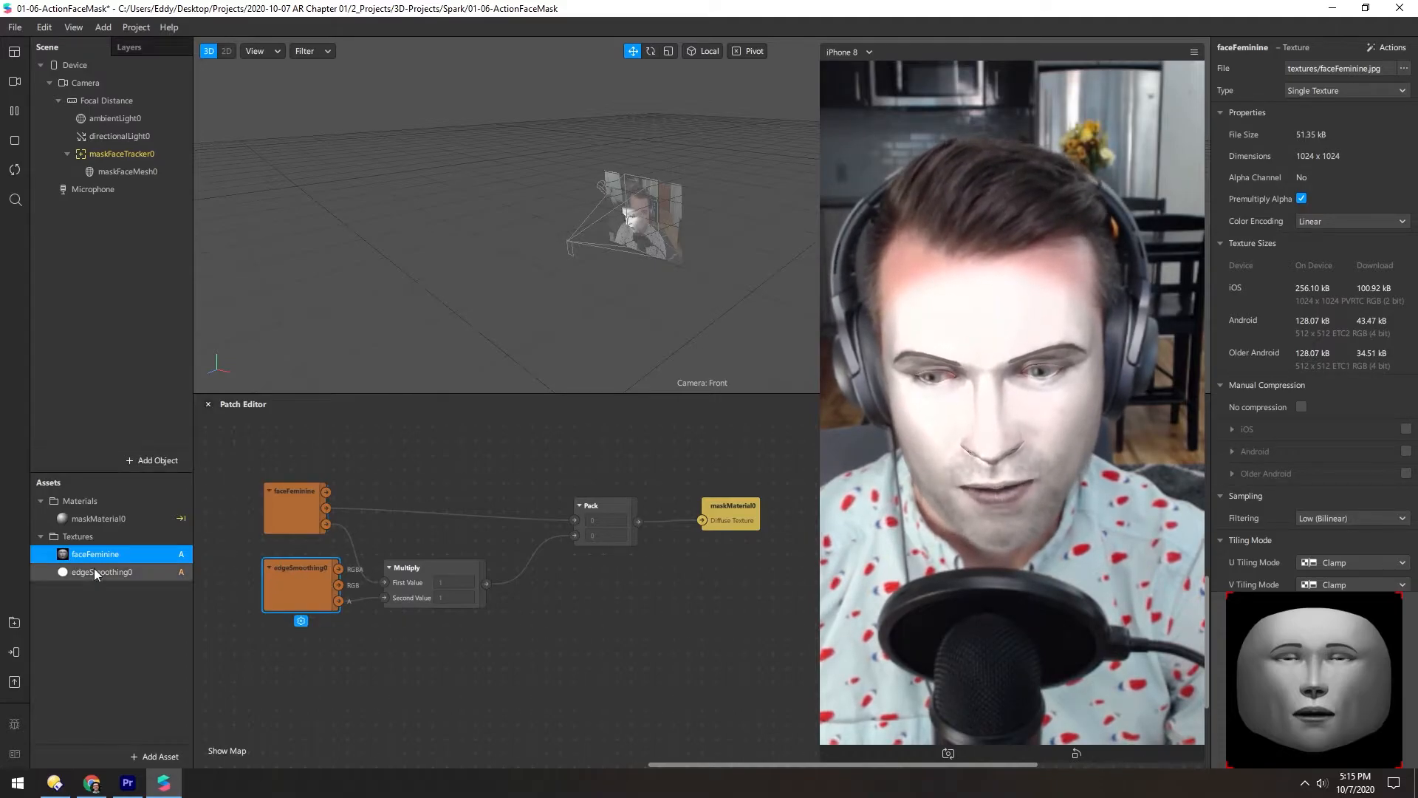
click(102, 571)
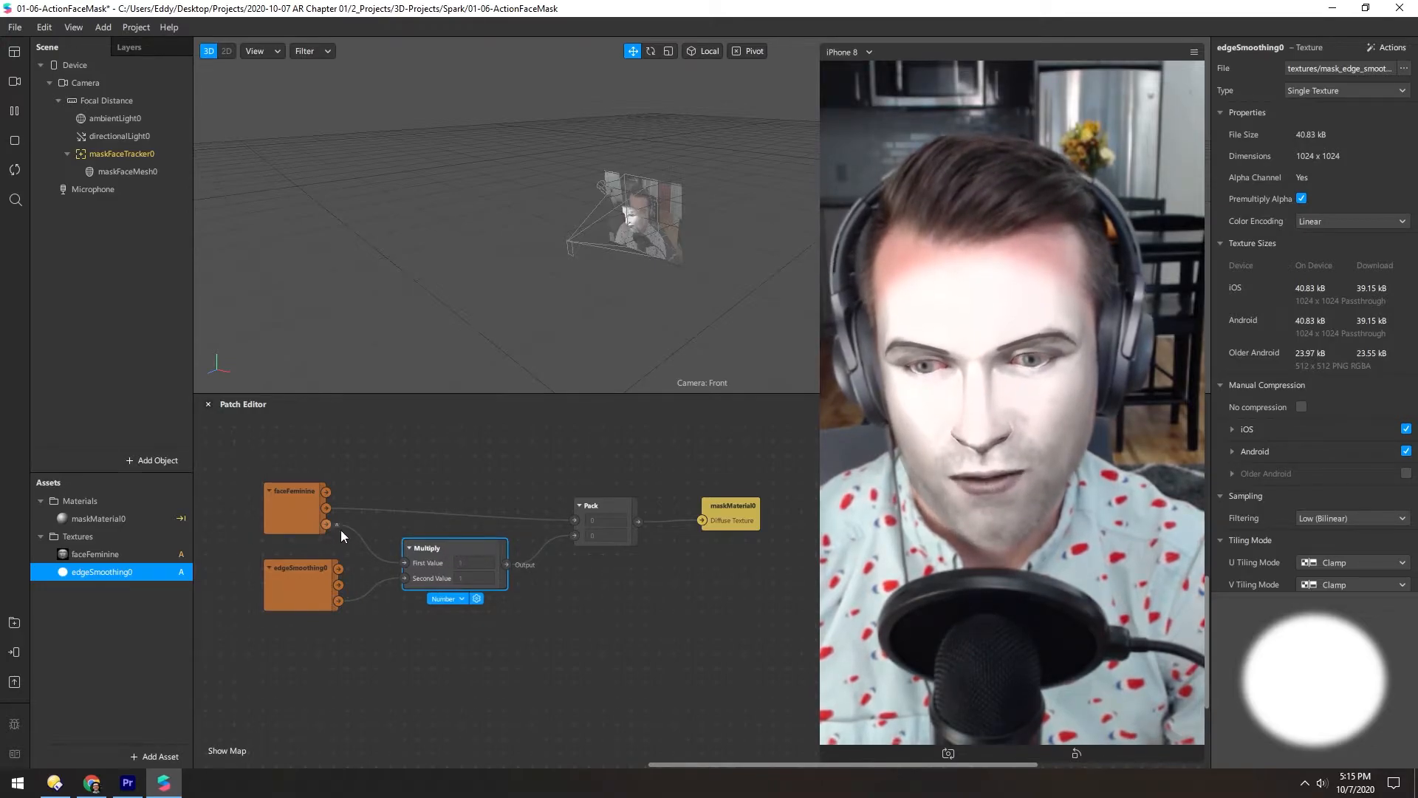
mouse_move(509, 570)
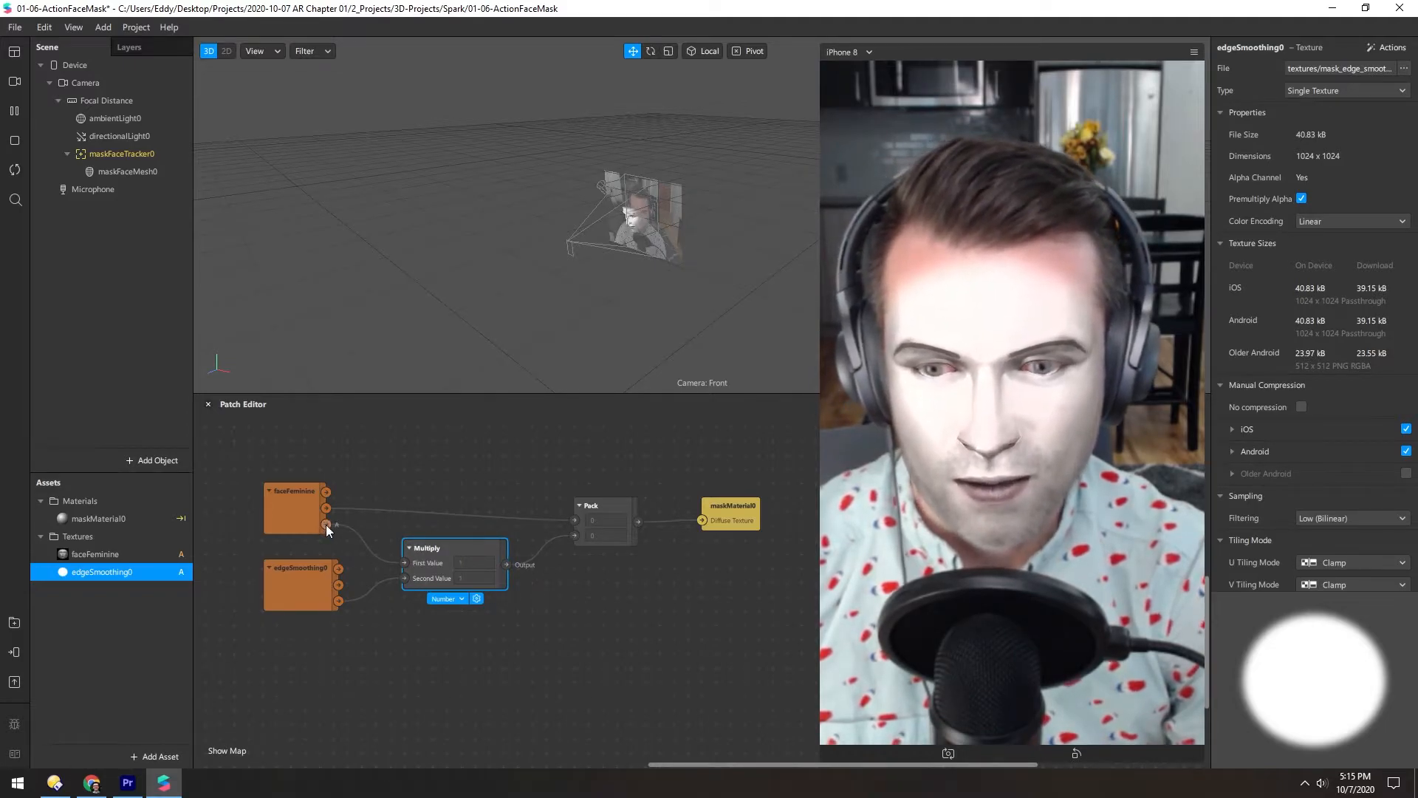
click(95, 553)
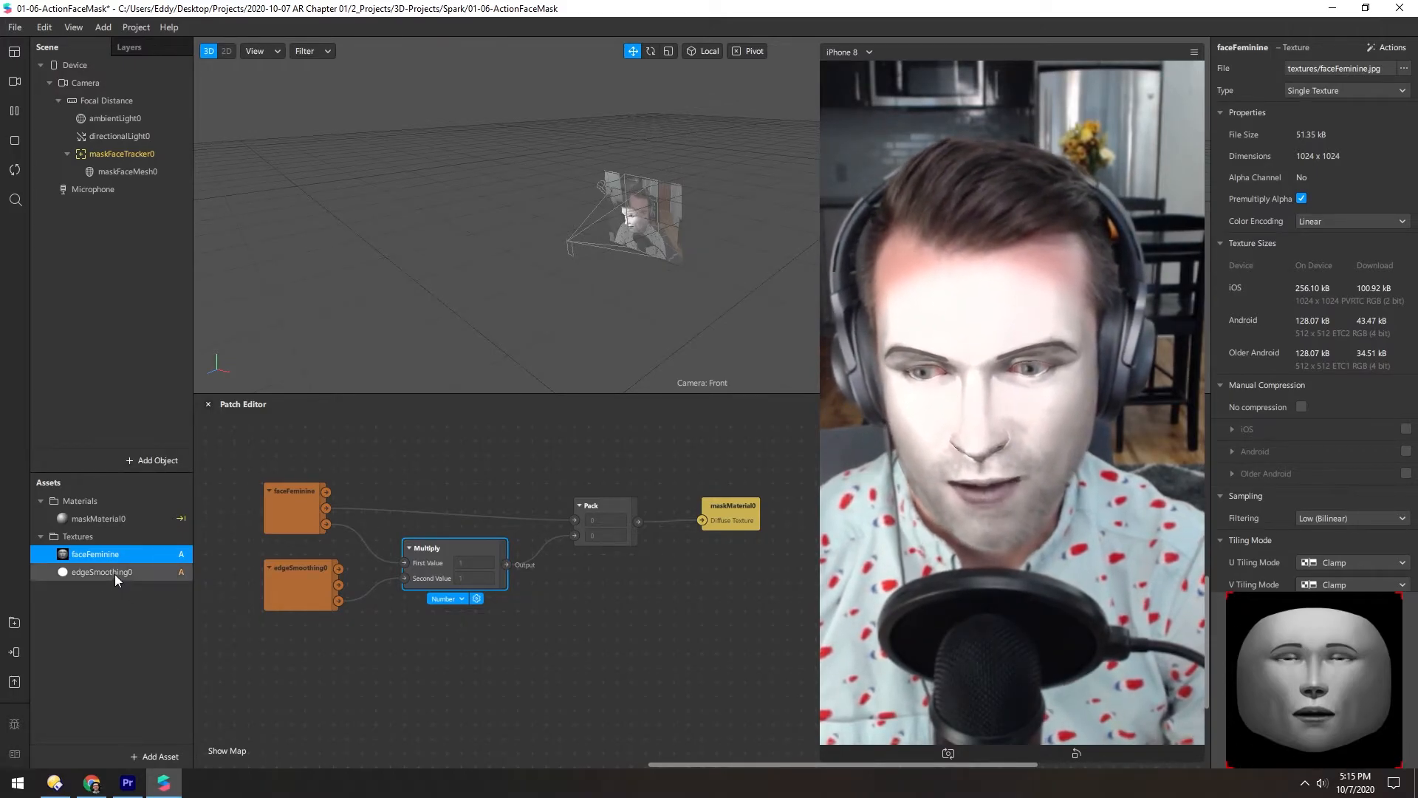
click(101, 571)
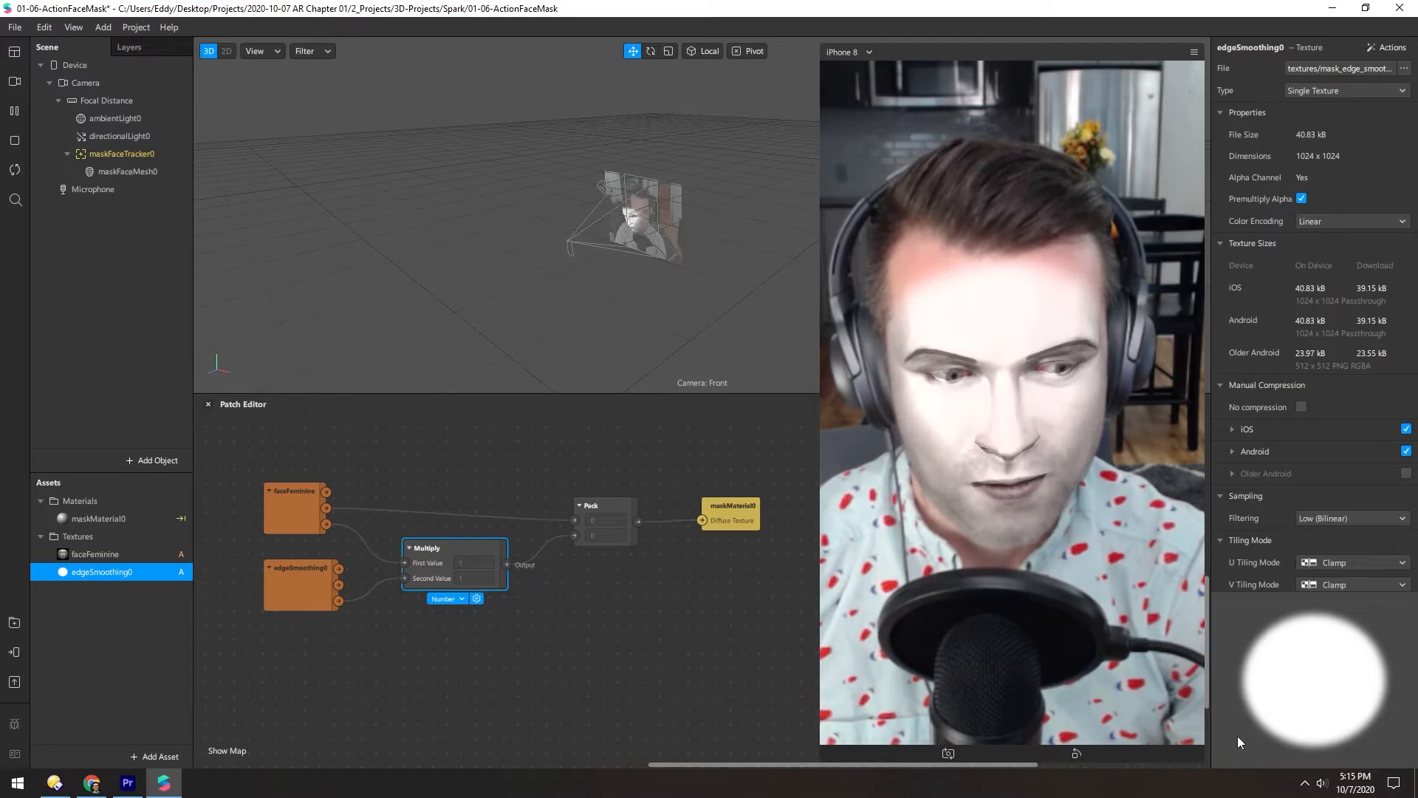
mouse_move(1221, 671)
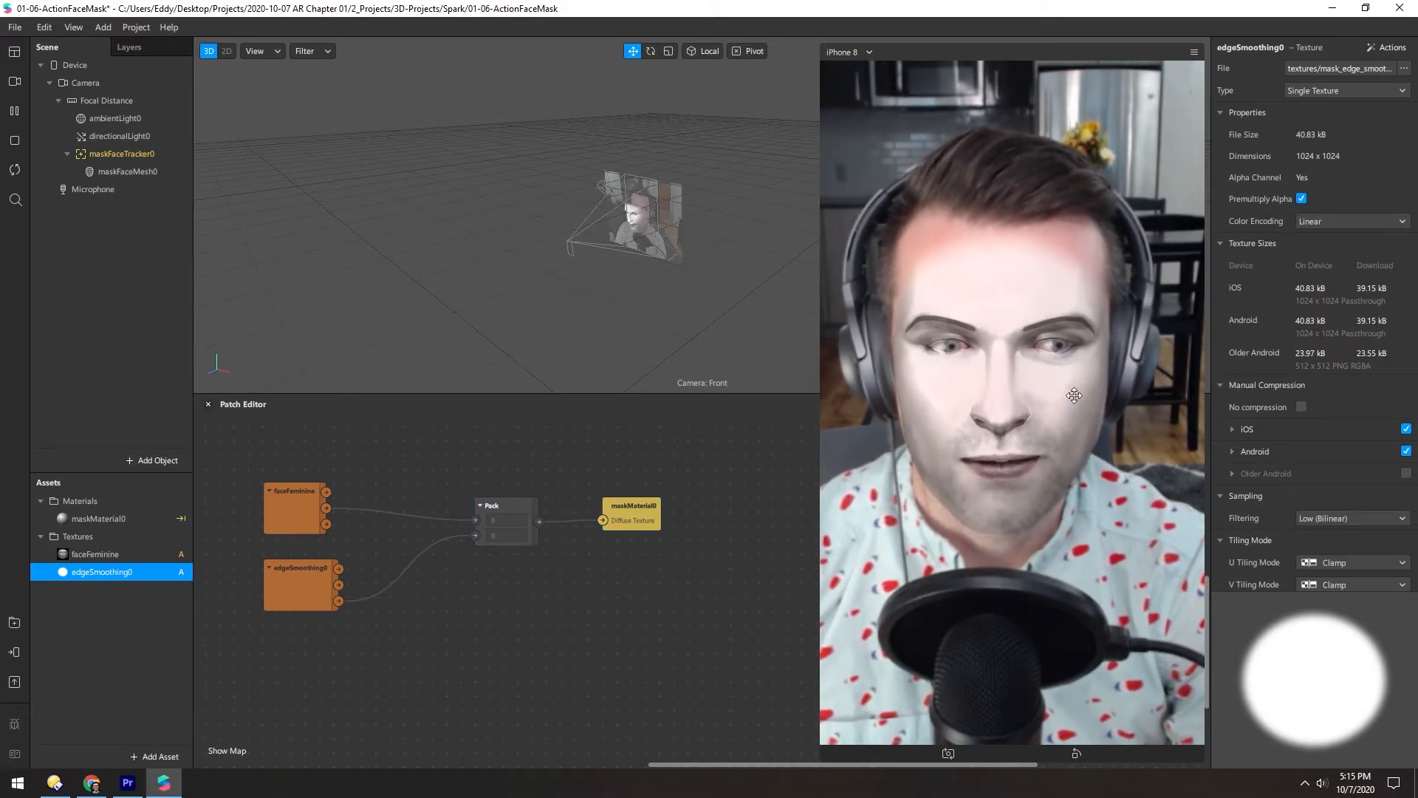
Step: Select maskMaterial0 in Assets to show its face paint settings
click(98, 519)
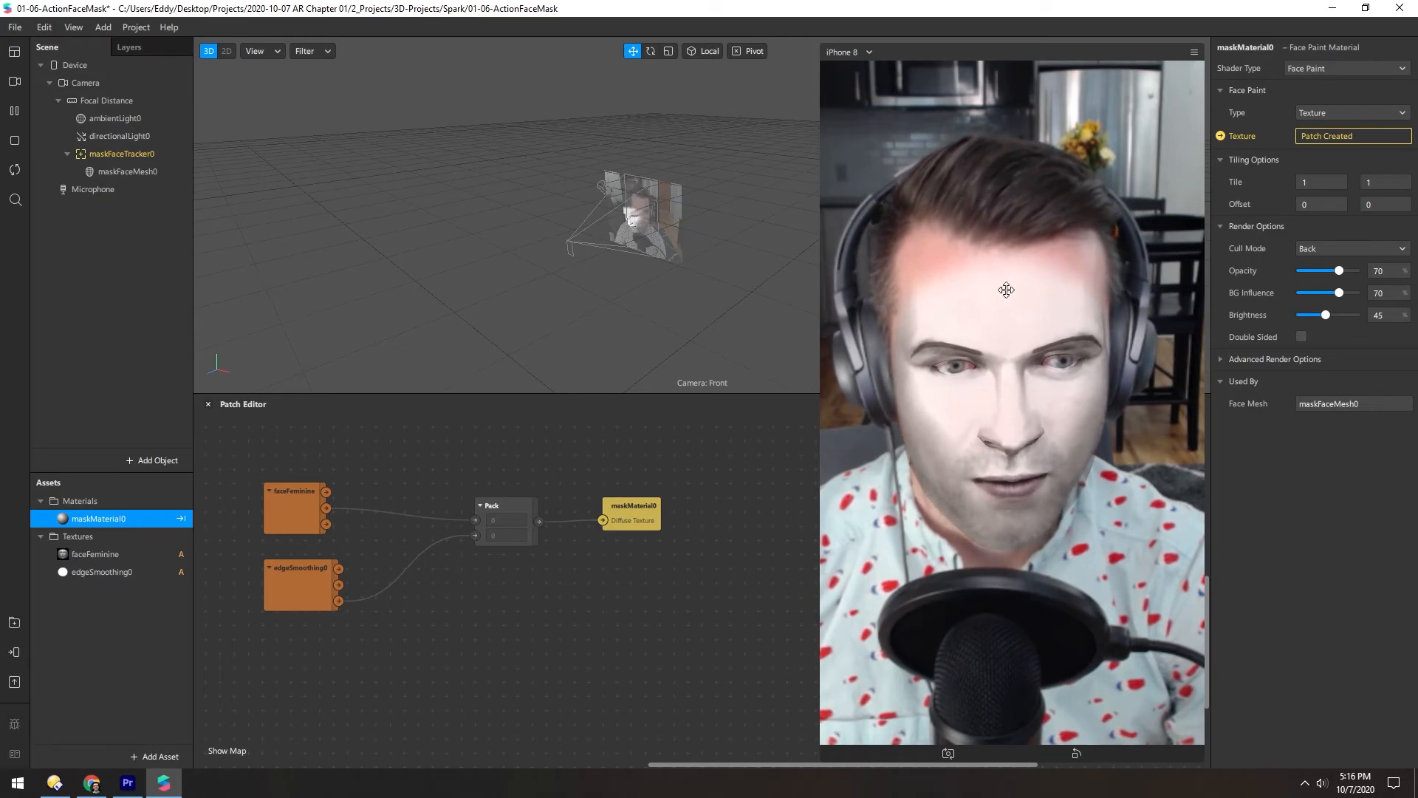
mouse_move(1347, 328)
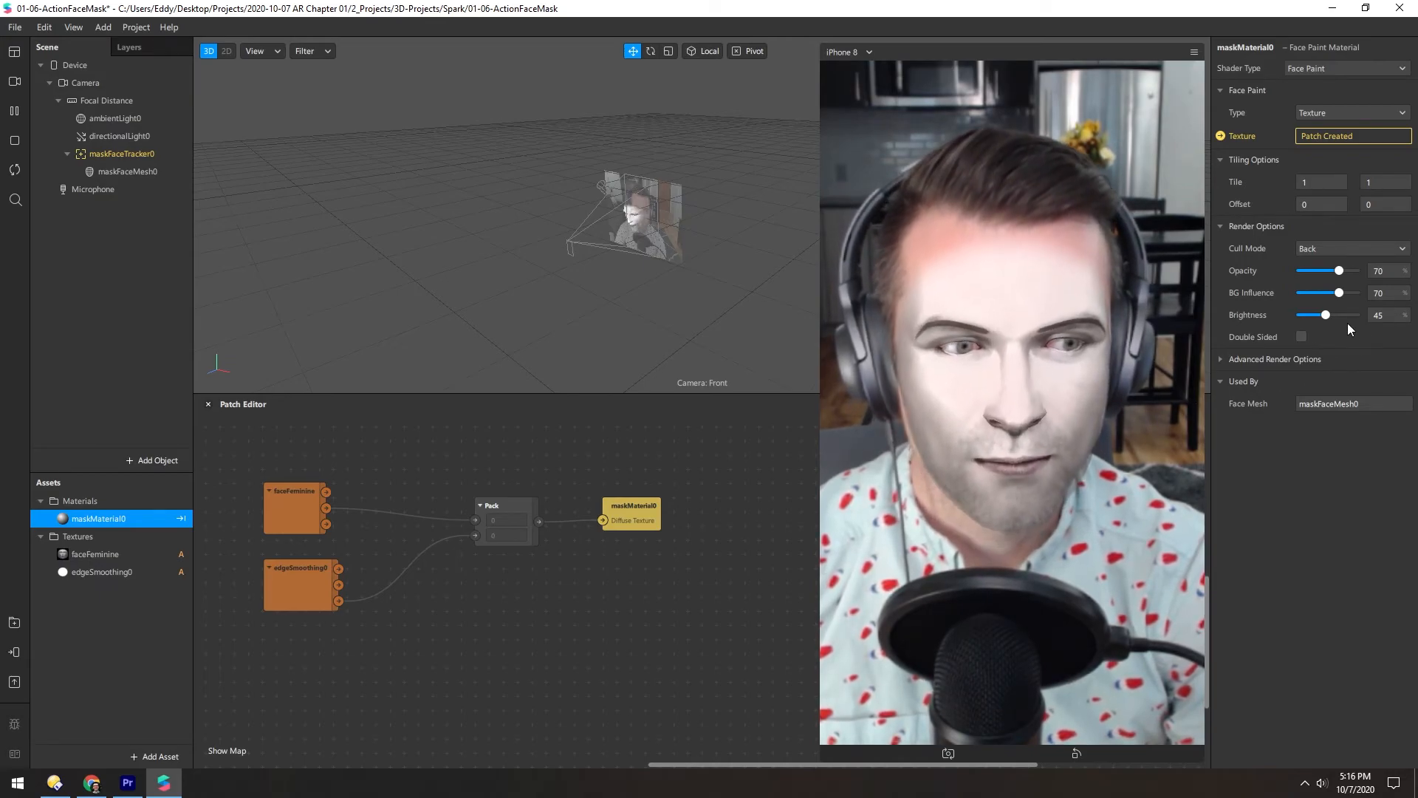